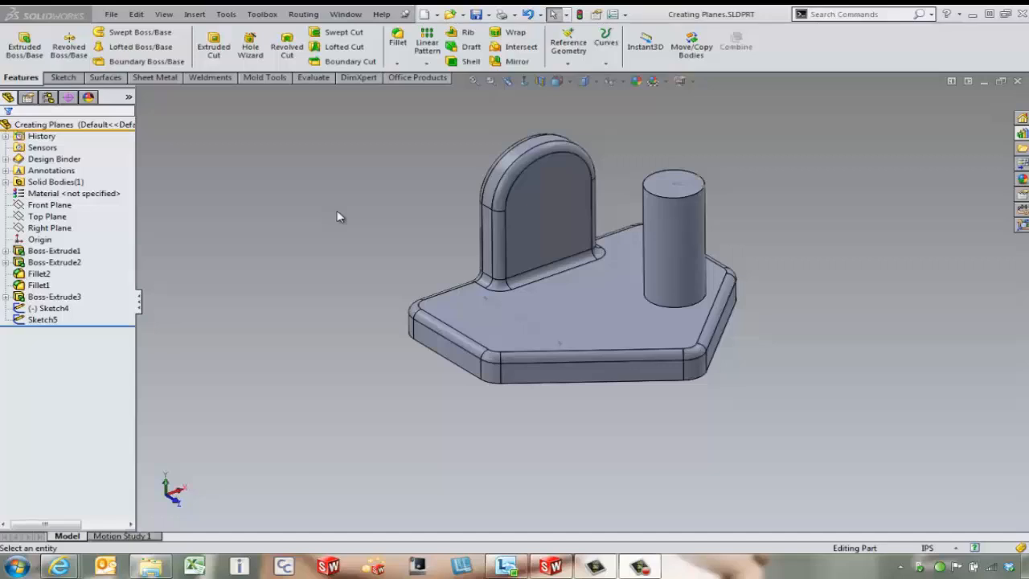
mouse_move(450, 180)
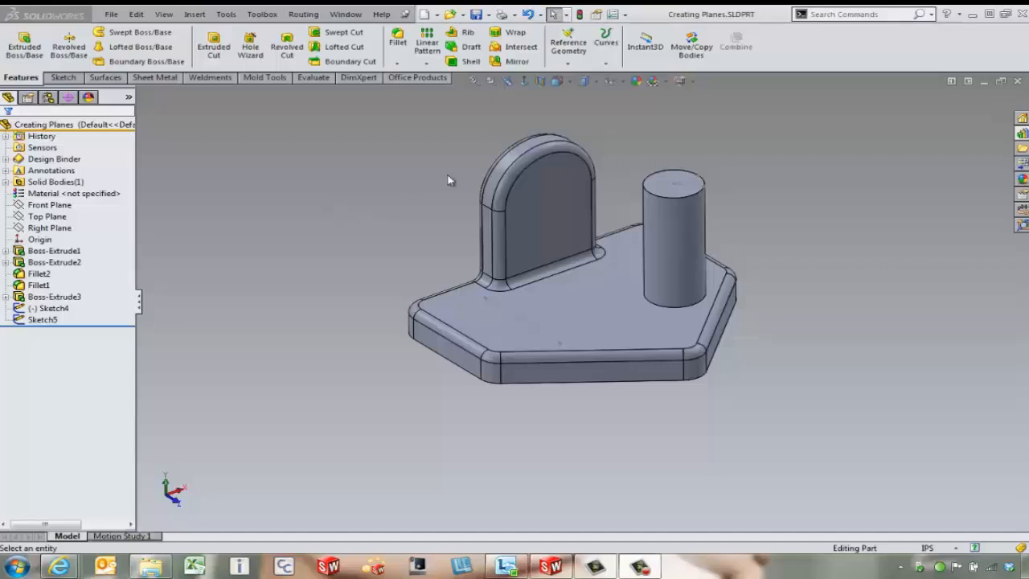
mouse_move(570, 45)
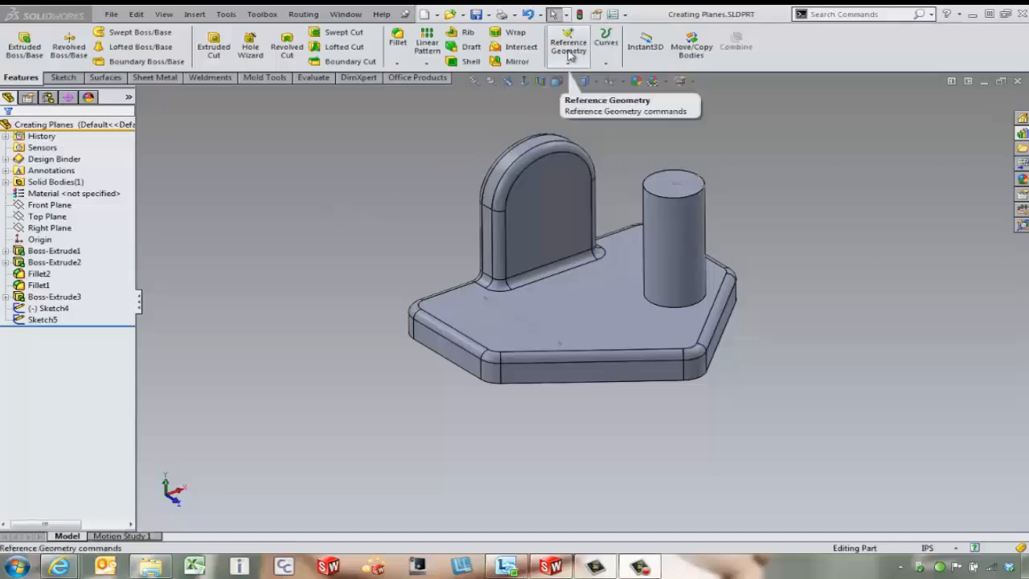
Step: Preview offset planes from the Front Plane with an increased plane count, then discard them
click(568, 42)
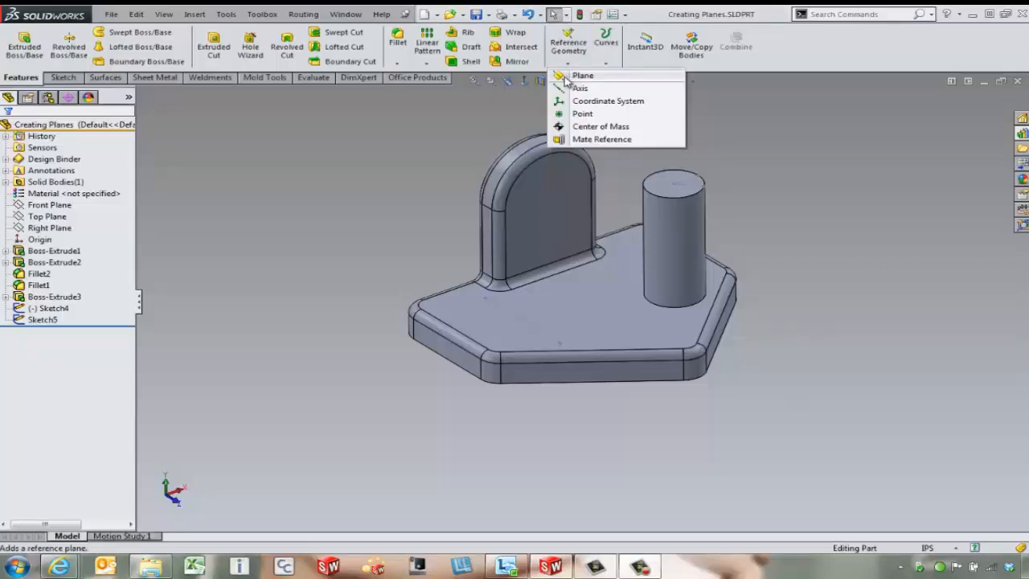
click(582, 76)
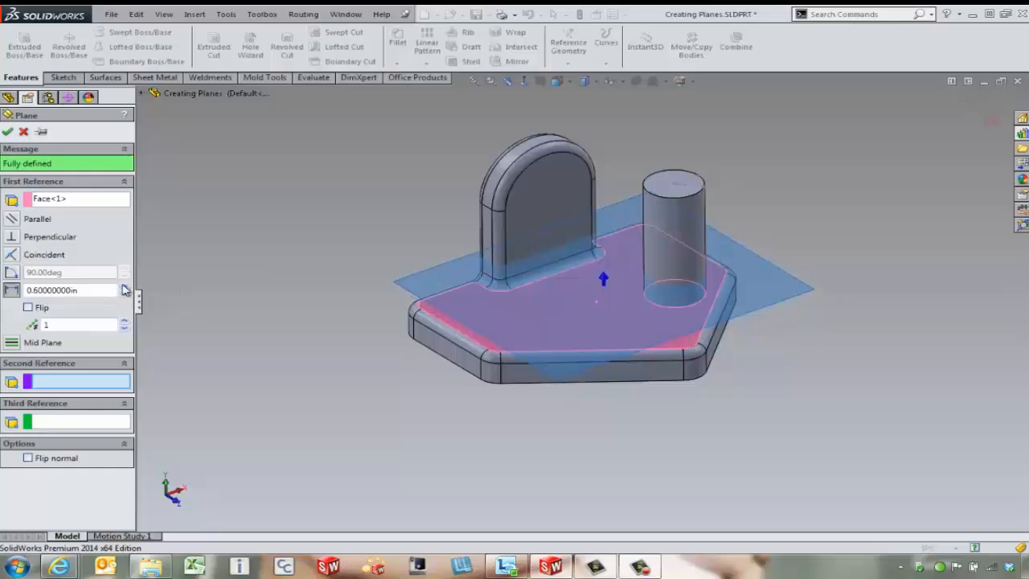
mouse_move(125, 325)
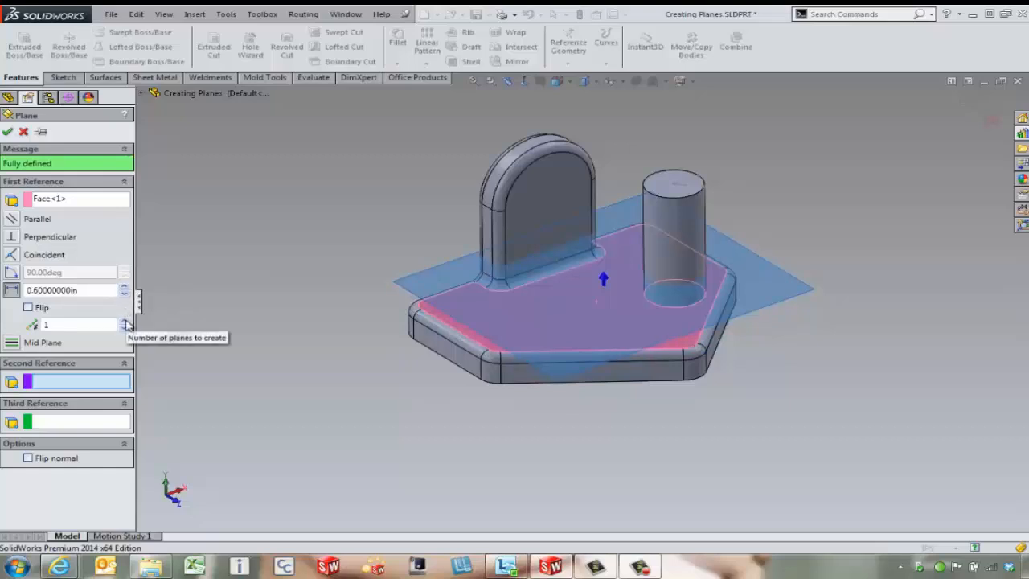
click(125, 320)
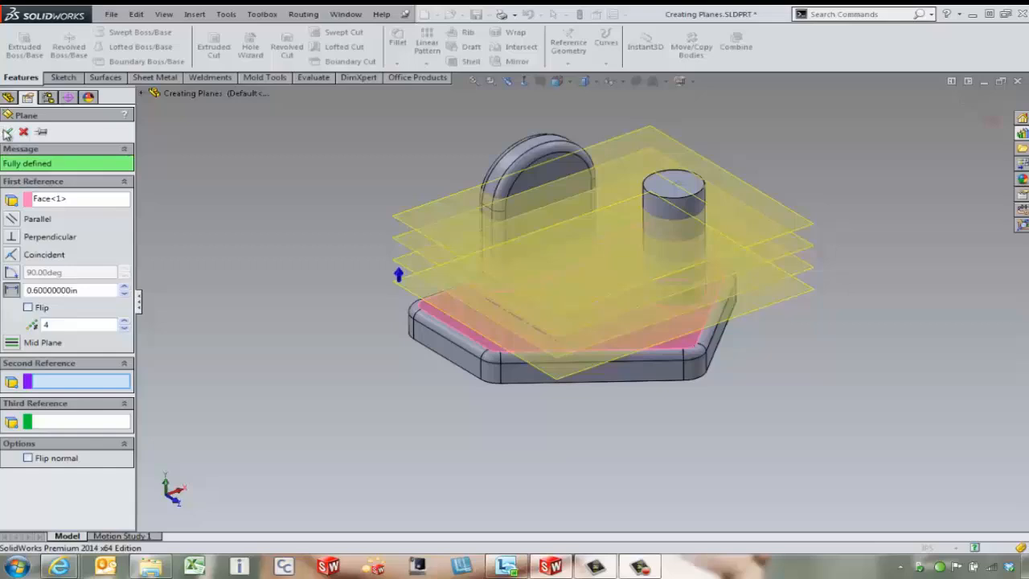
click(6, 132)
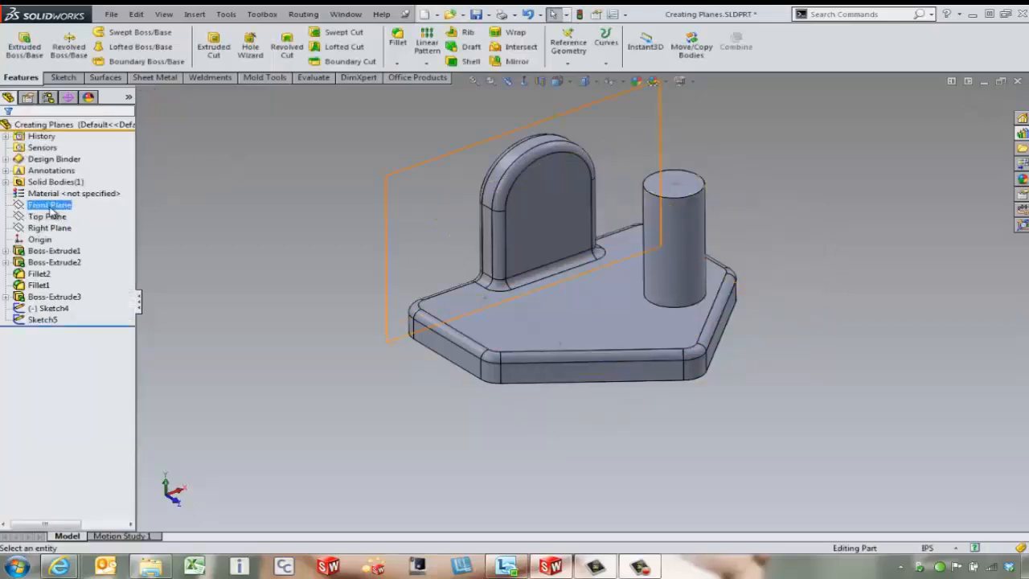
click(48, 204)
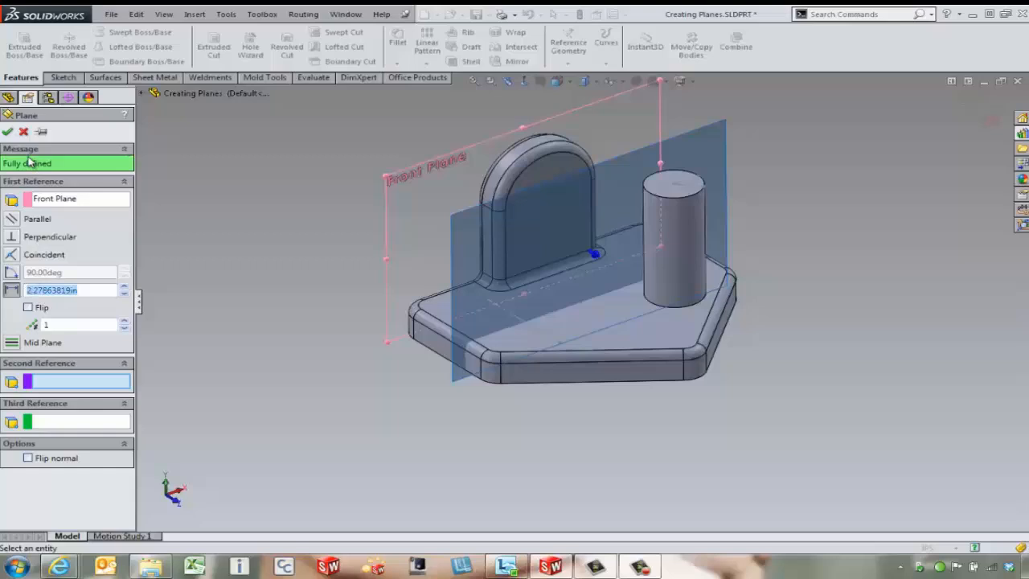
click(24, 132)
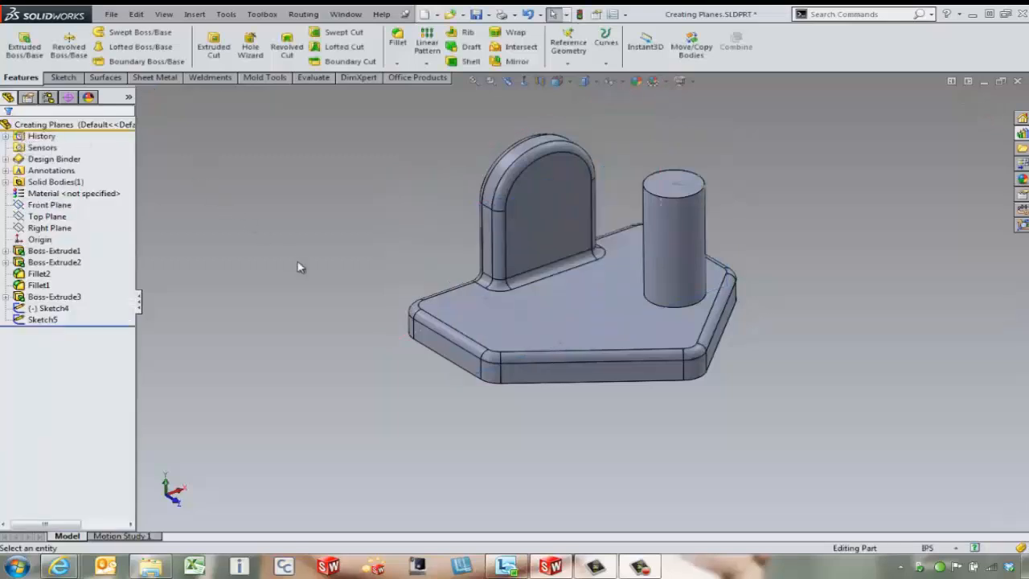
Step: Preview a plane at 15° about the sketch line, flip it both ways, raise the count to five, then discard
click(567, 41)
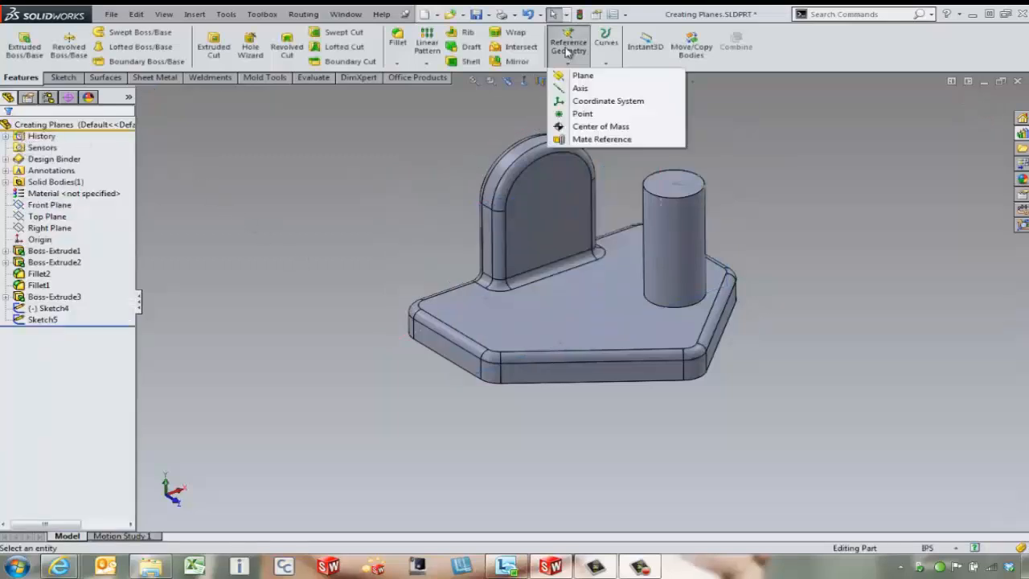
click(582, 75)
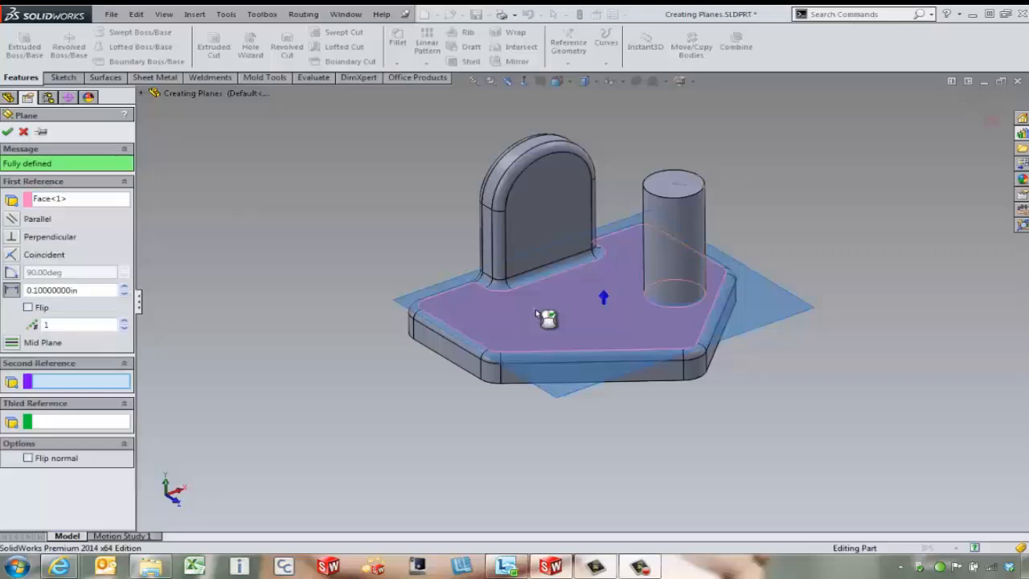
click(485, 297)
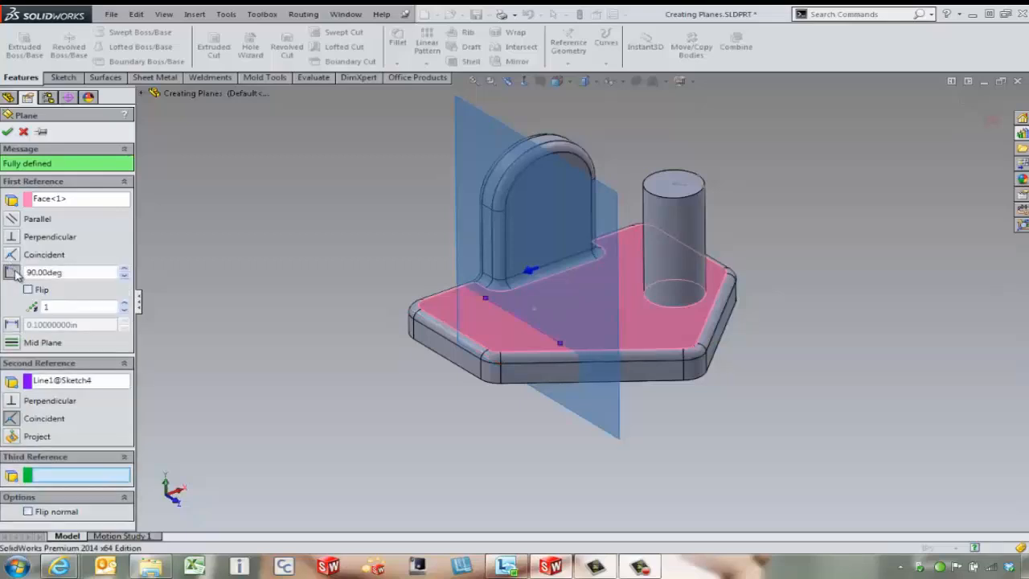
triple_click(68, 272)
text(15)
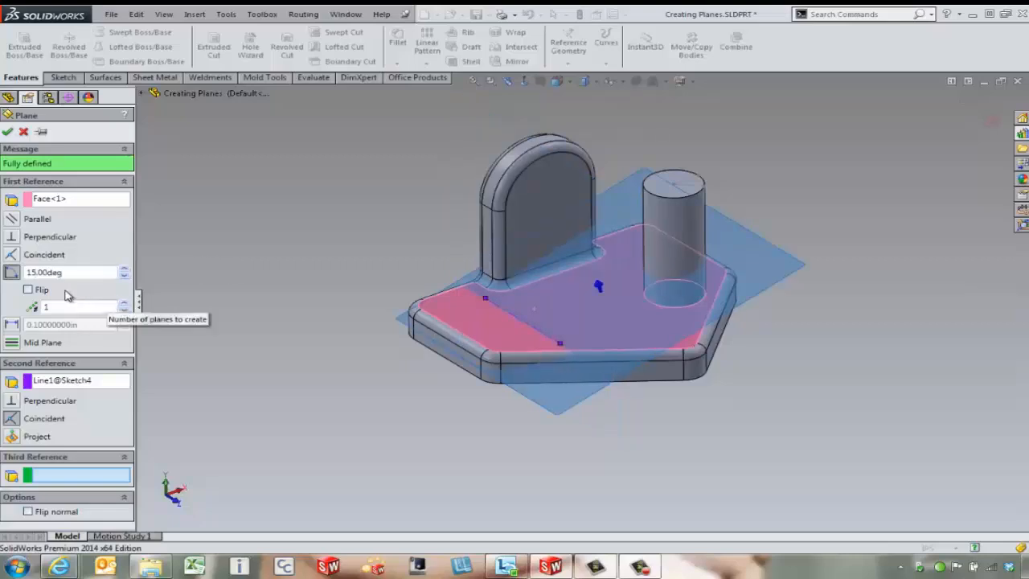
click(28, 290)
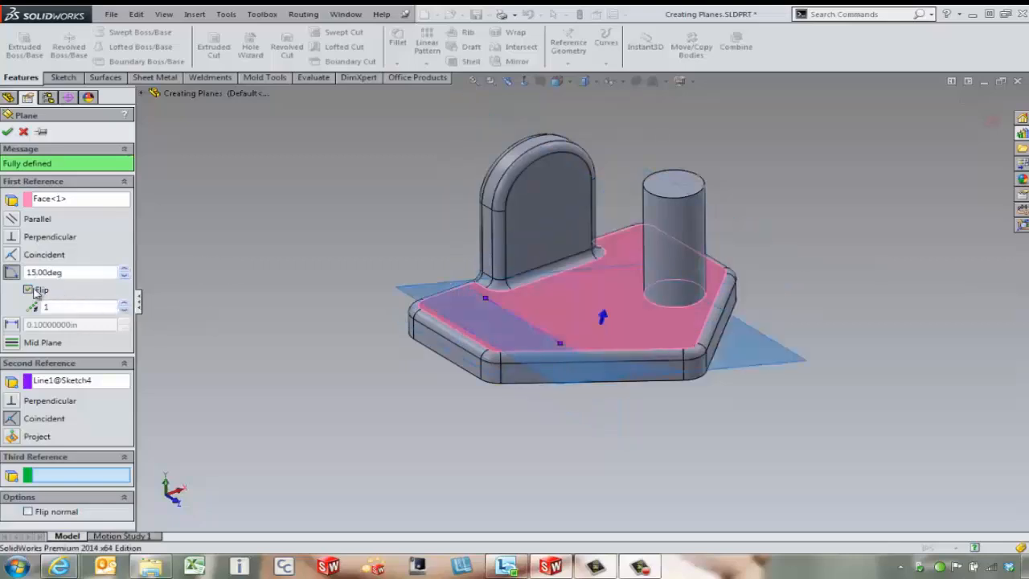
click(29, 289)
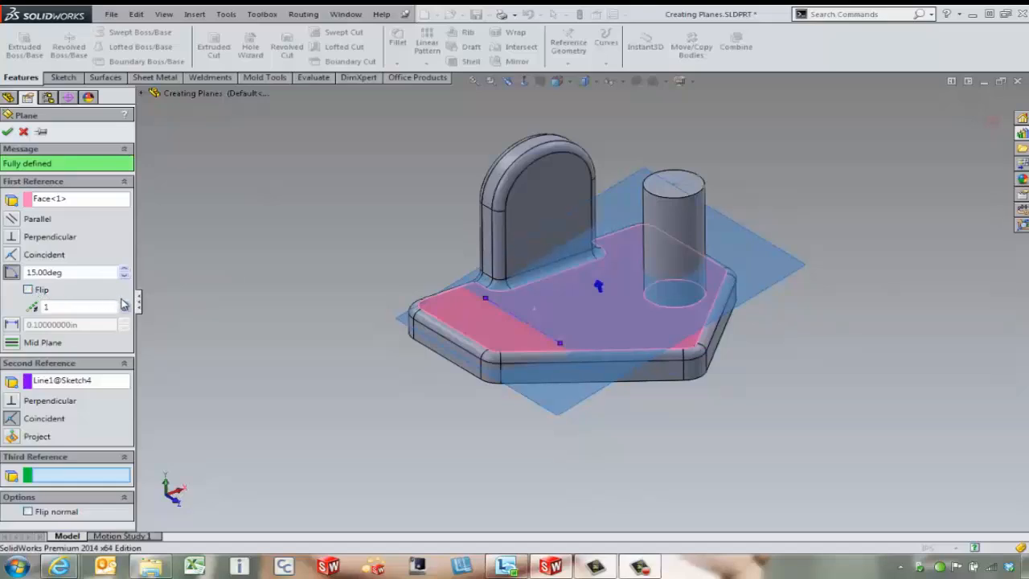
click(125, 302)
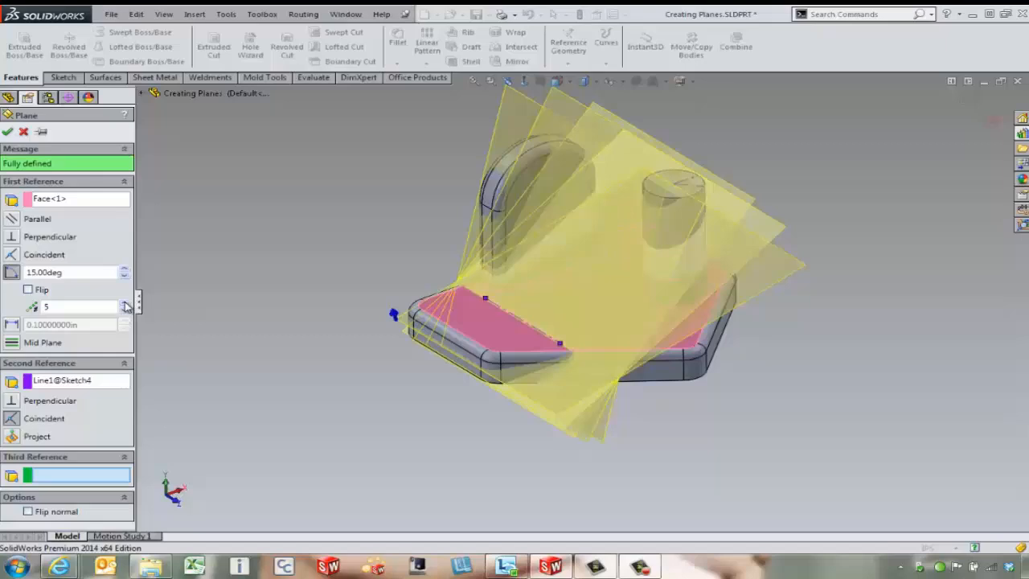
click(6, 132)
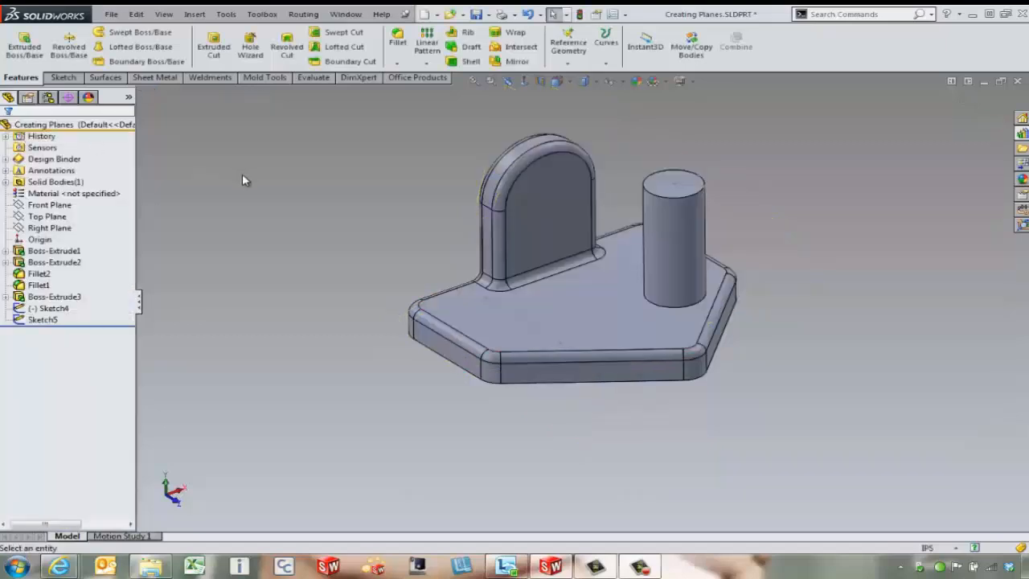
mouse_move(385, 145)
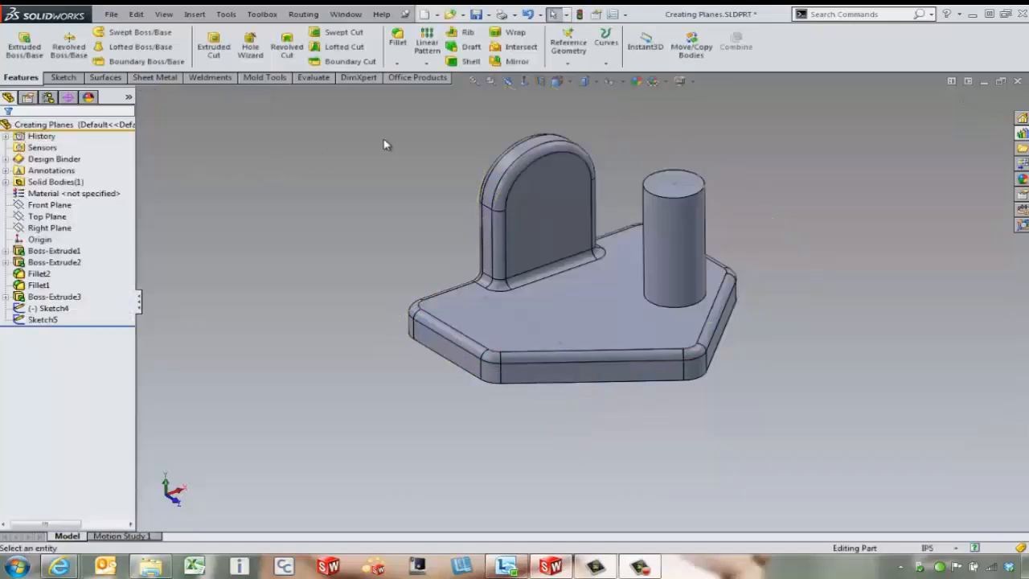
Step: Preview a plane at 90° to the base's front side face through a corner vertex, then discard it
click(568, 41)
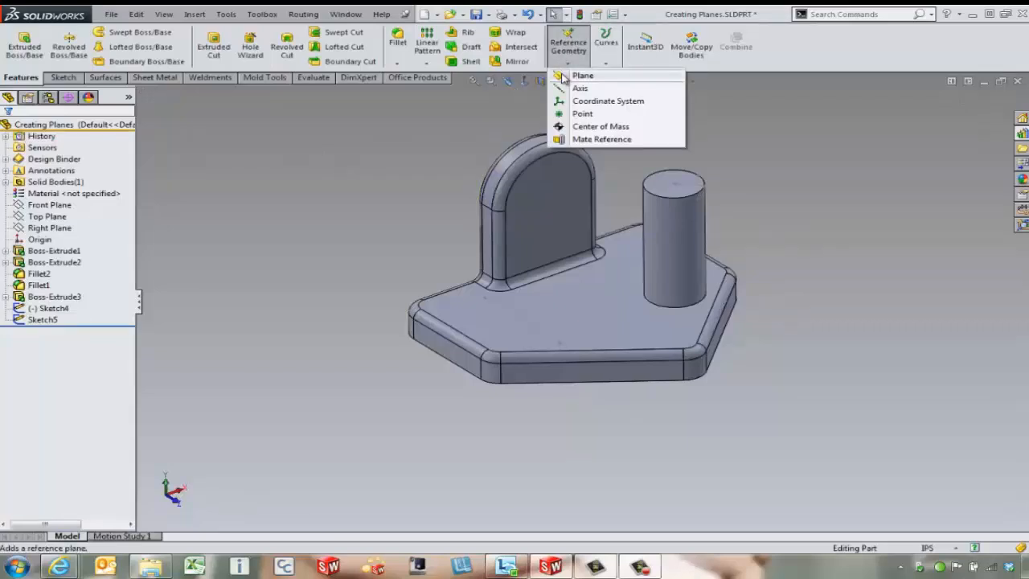
click(582, 75)
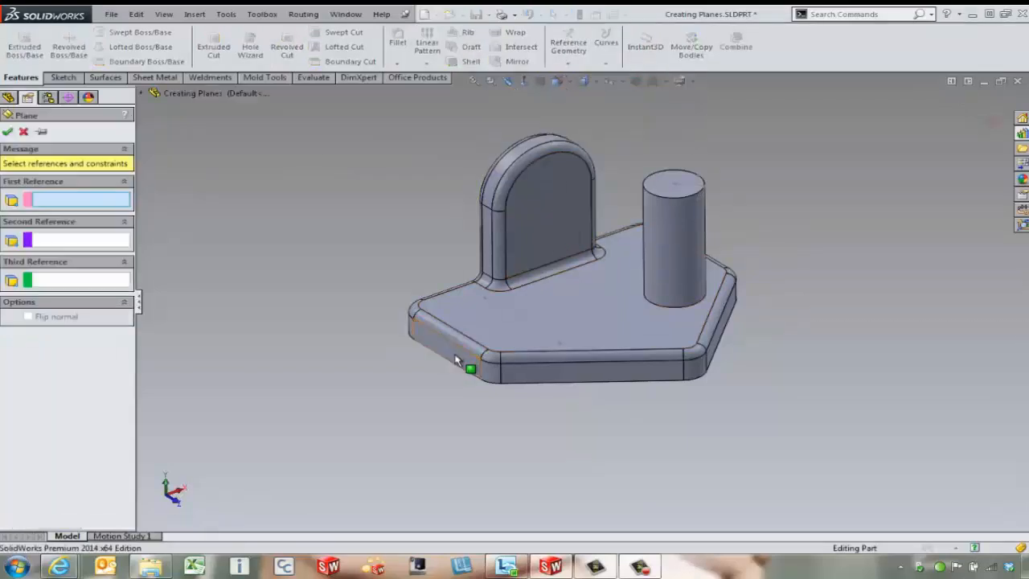
click(469, 367)
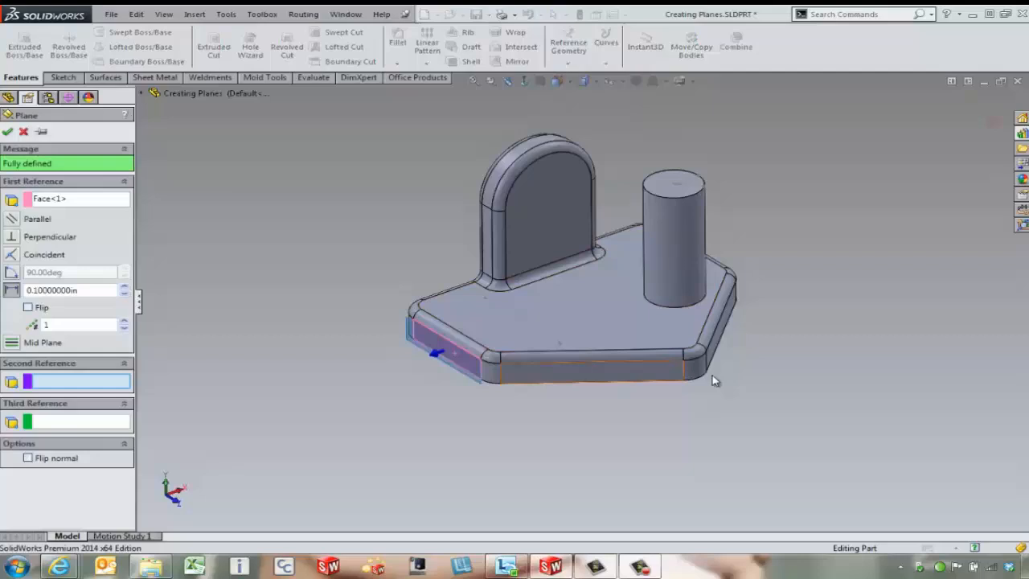
mouse_move(709, 357)
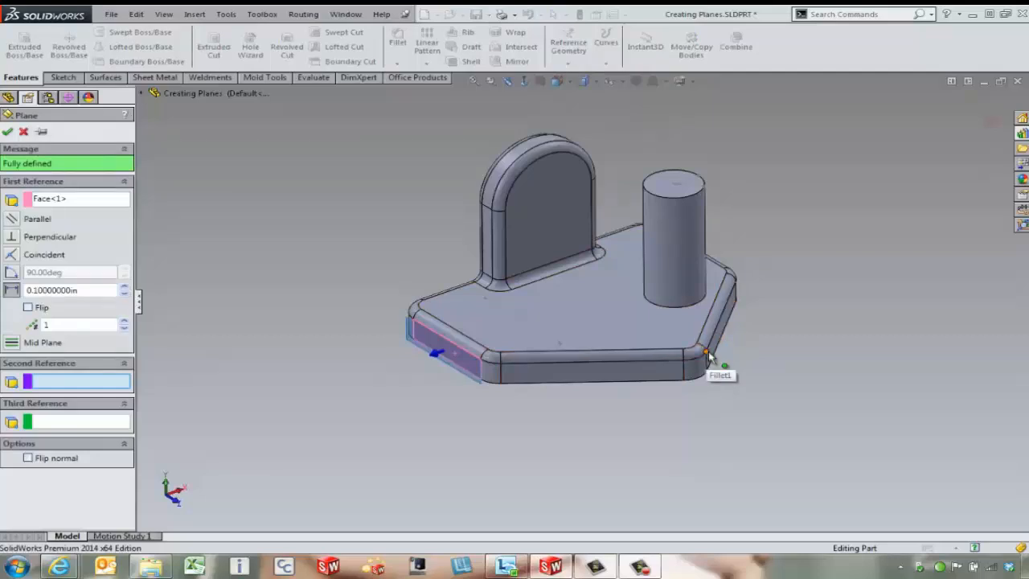
click(512, 388)
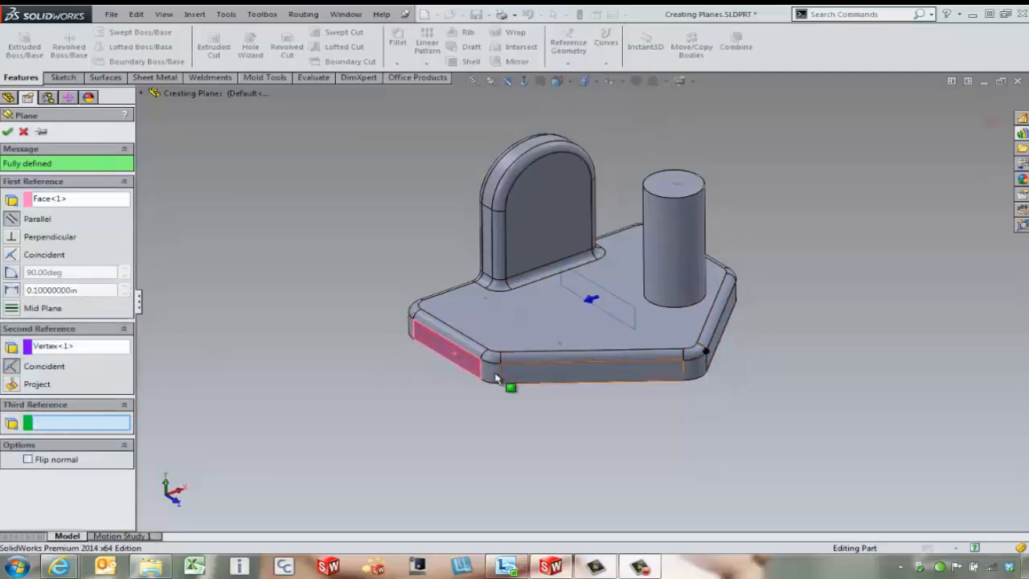
mouse_move(496, 378)
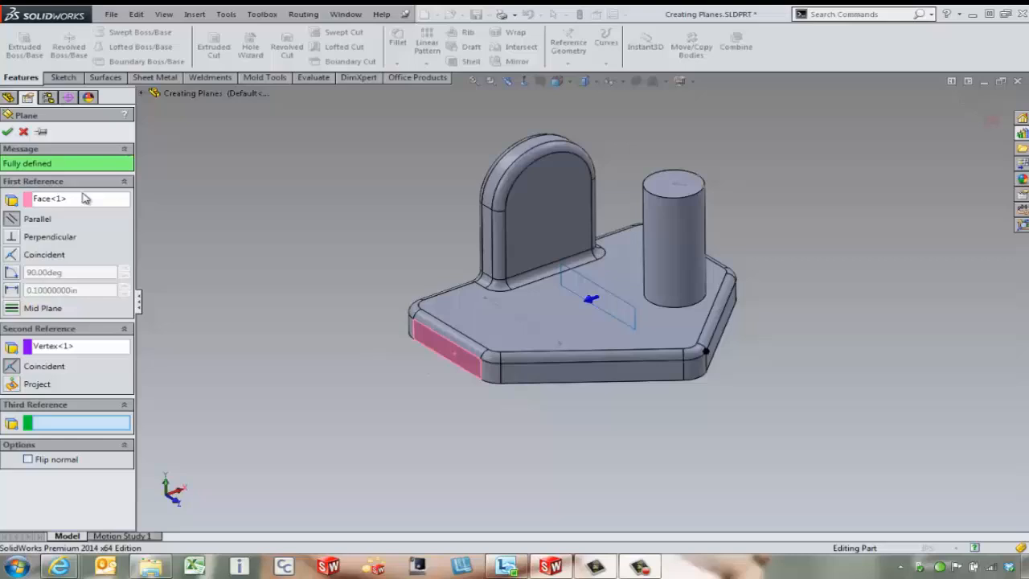
click(6, 132)
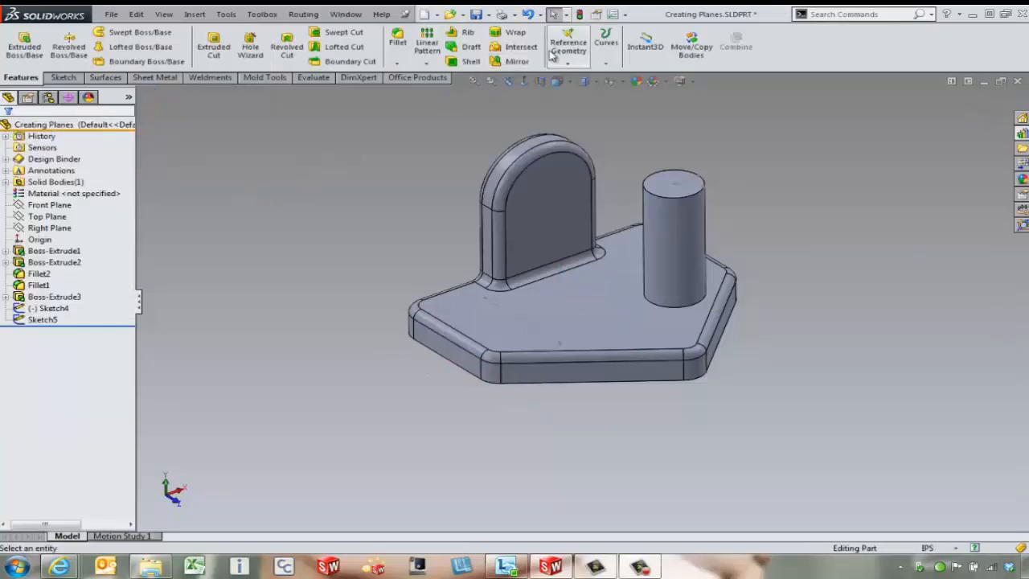
Step: Preview a mid plane between two adjoining side faces of the base, then discard it
click(568, 41)
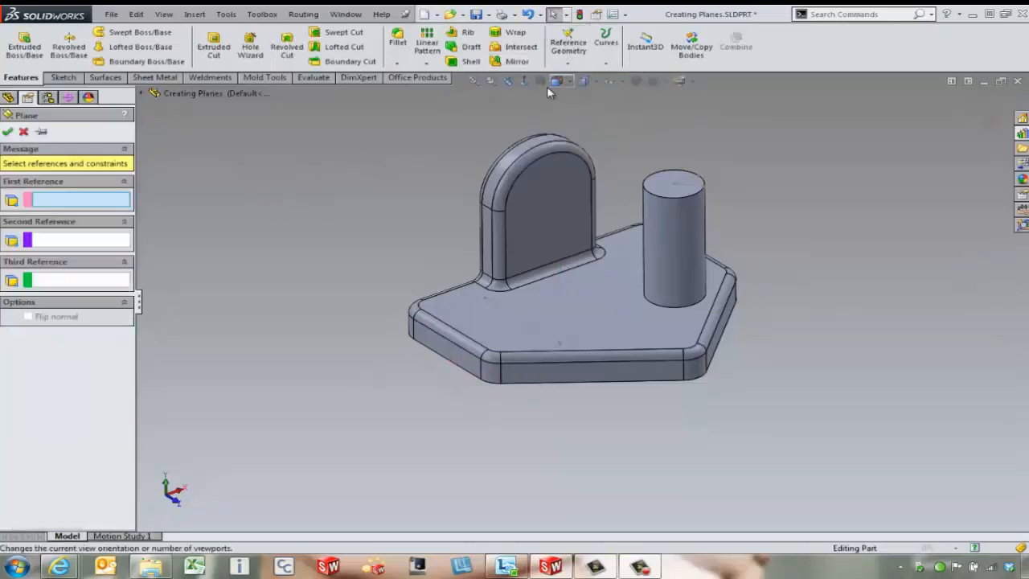
mouse_move(619, 370)
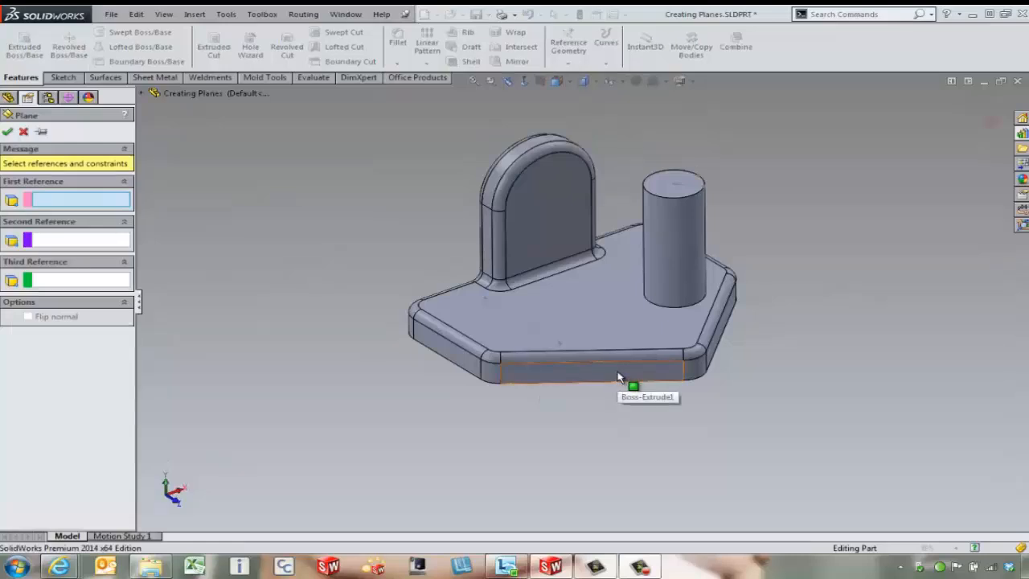
click(587, 373)
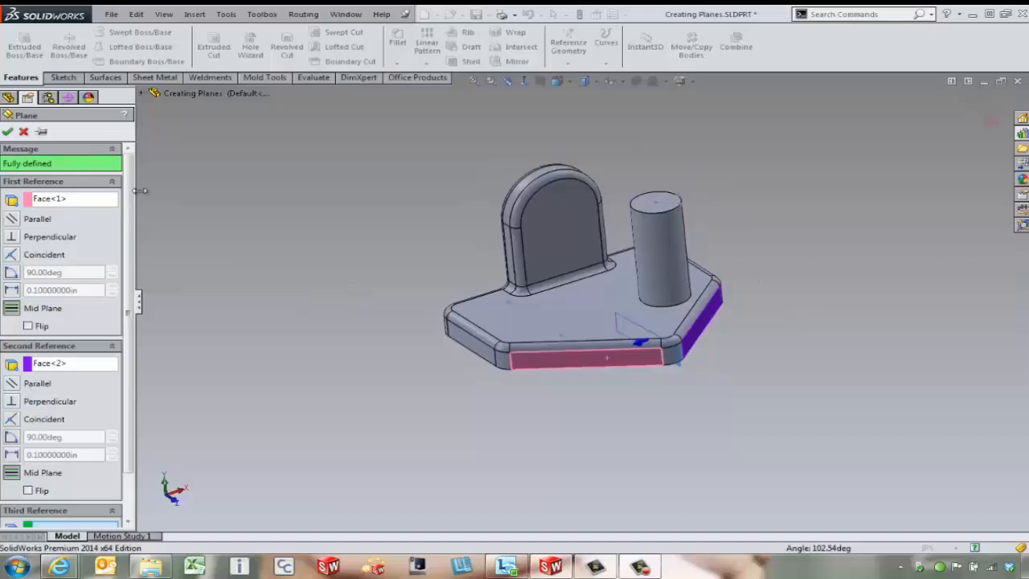
click(6, 132)
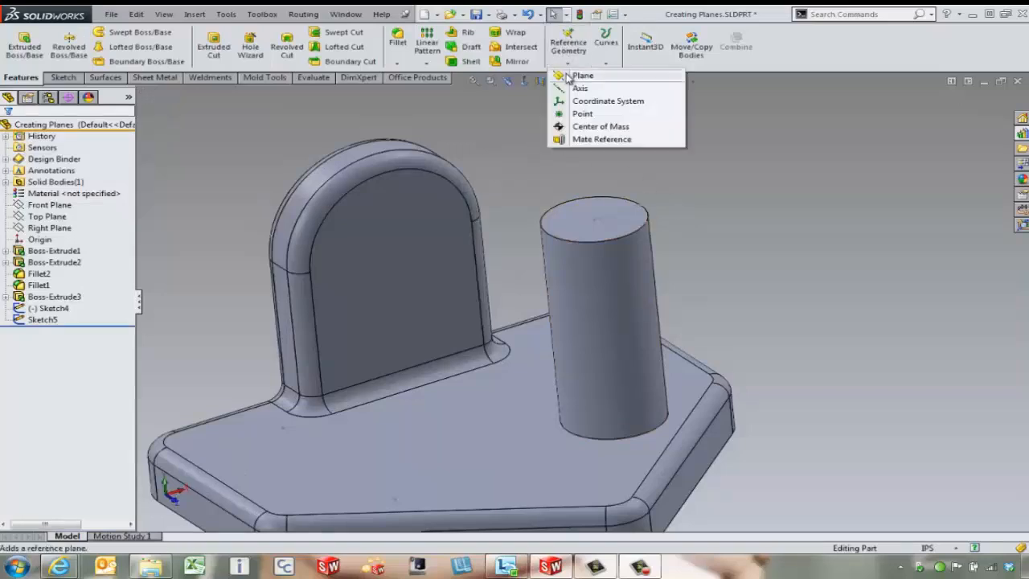
Step: Preview a plane tangent to the cylinder at 133° from the Front Plane, then discard it
click(583, 75)
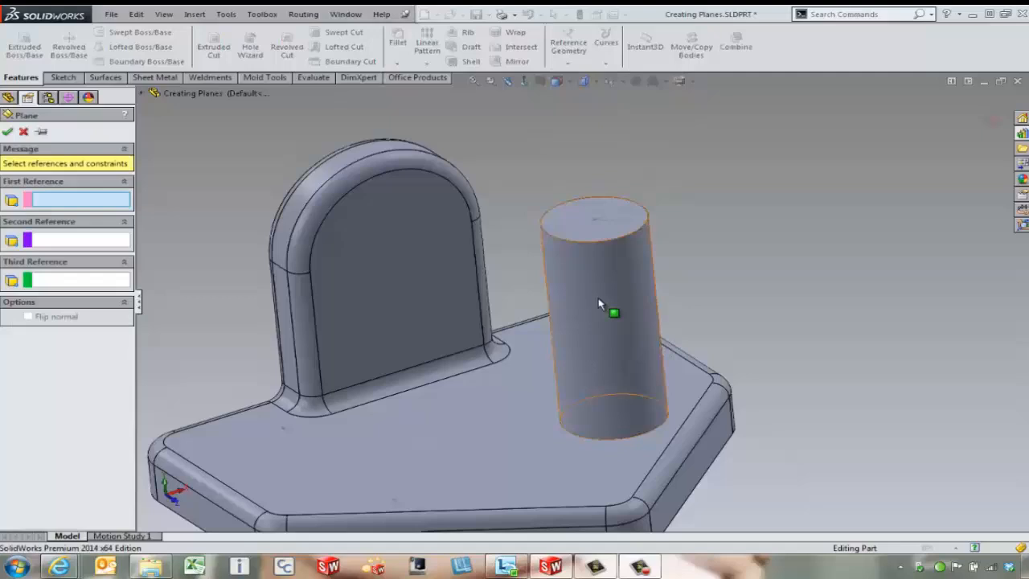
click(603, 313)
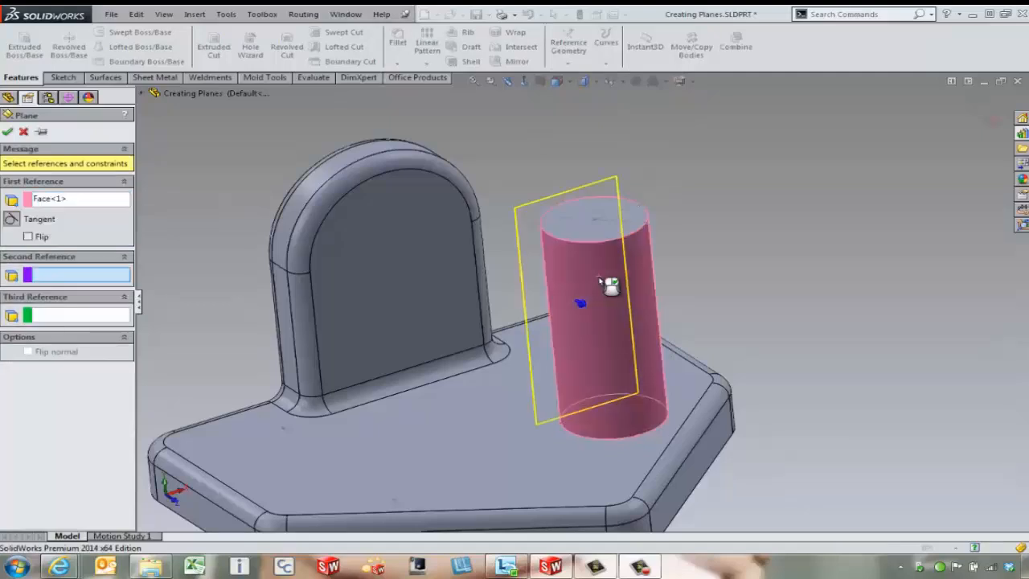
mouse_move(143, 147)
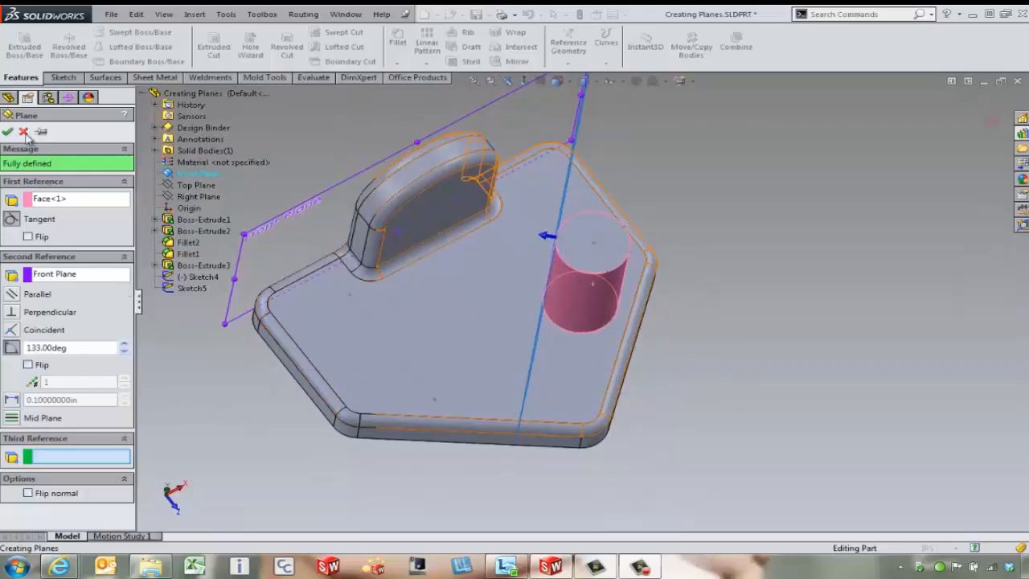
click(6, 132)
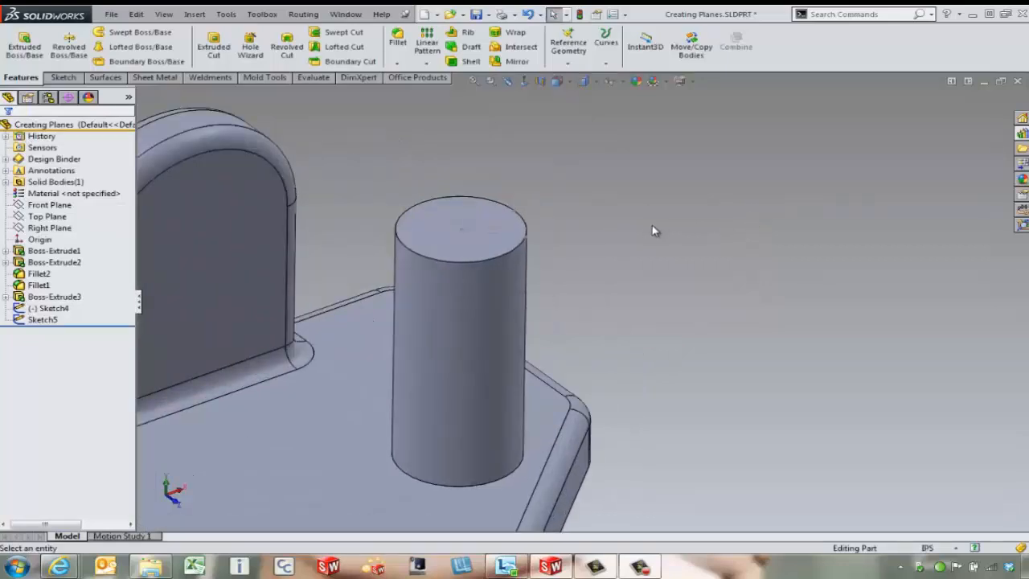
click(568, 40)
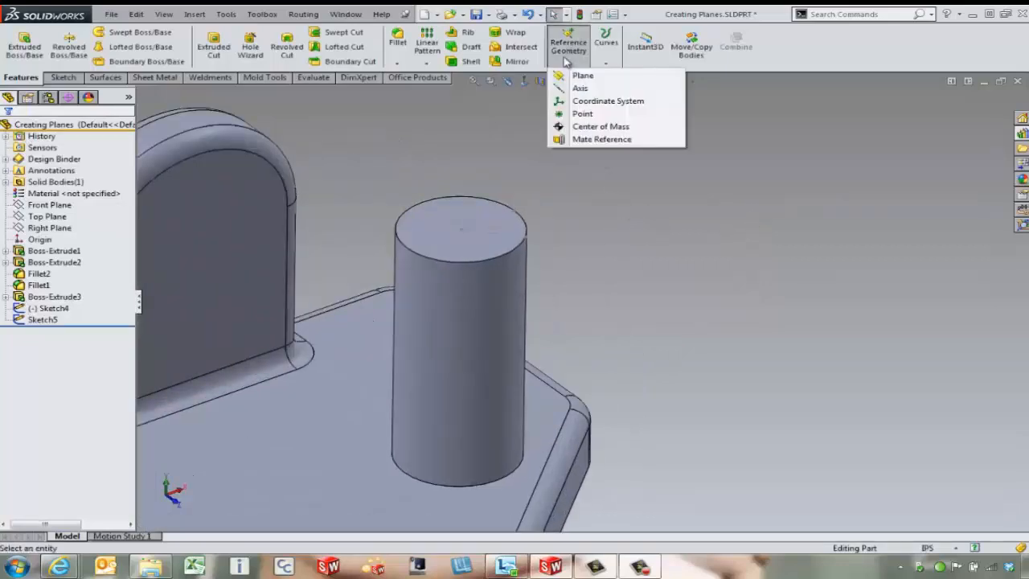
Step: Preview a plane perpendicular to Line2@Sketch5 through Point4@Sketch5 on the cylinder top, then cancel it
click(583, 75)
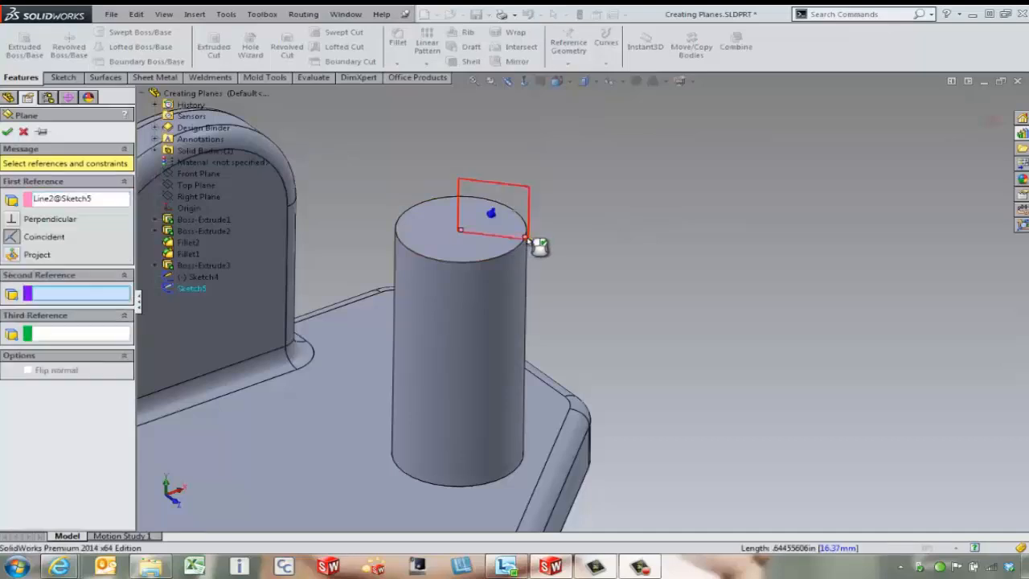
click(502, 232)
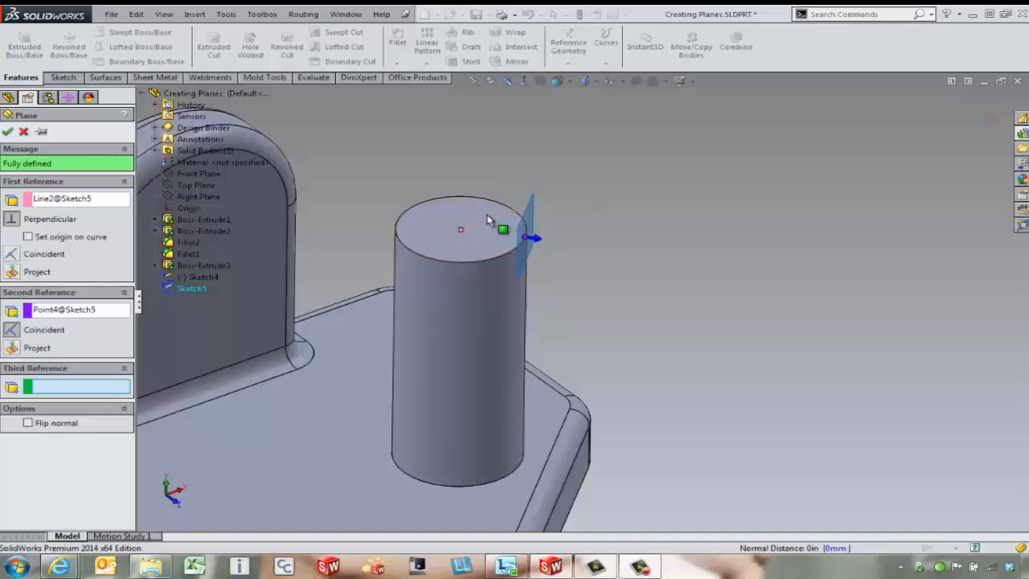
mouse_move(481, 244)
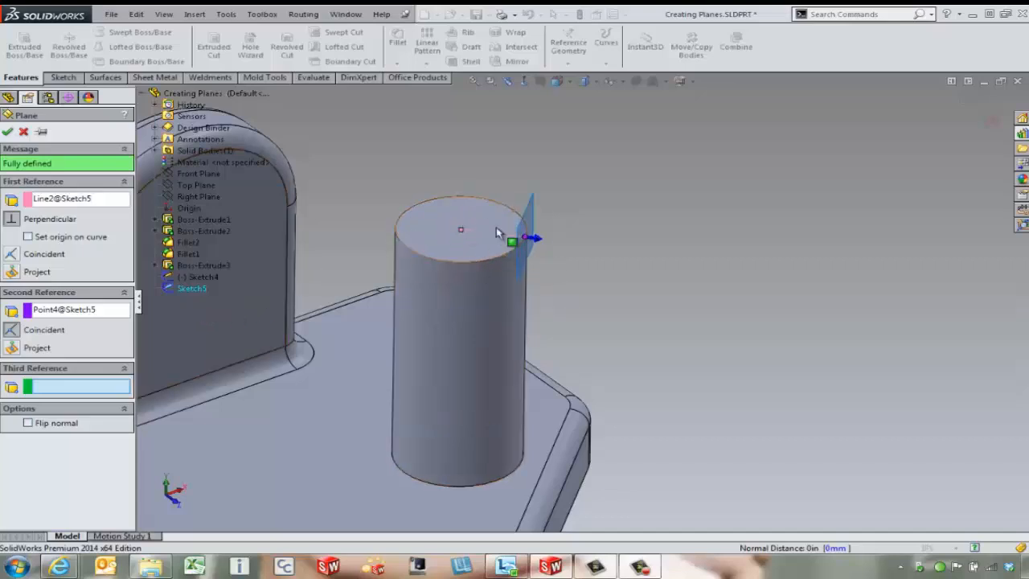
mouse_move(514, 229)
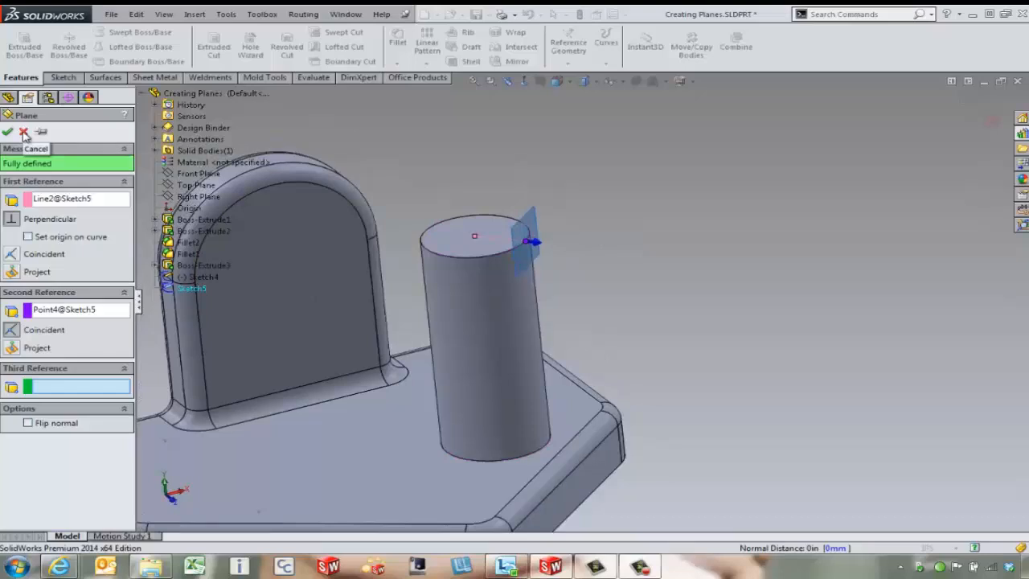
click(568, 41)
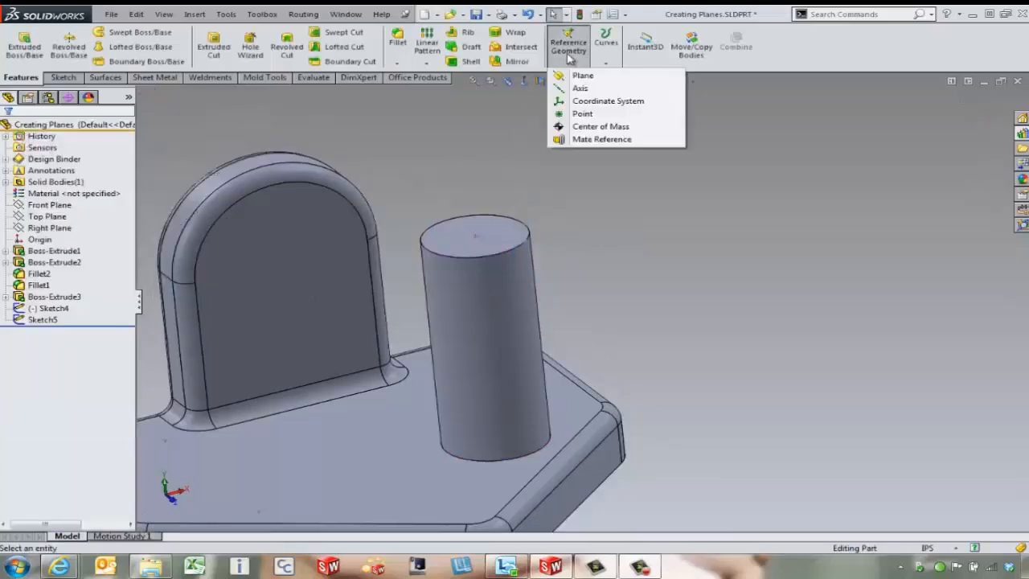
Step: Preview a plane tangent to both the cylinder and the tab's side face, flip its tangency sides, then discard it
click(582, 76)
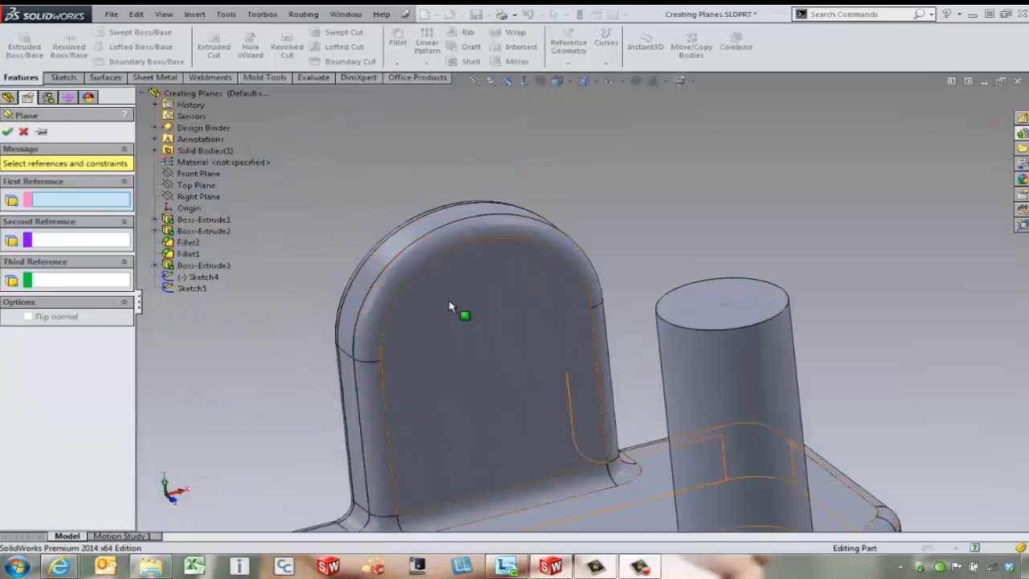
click(482, 321)
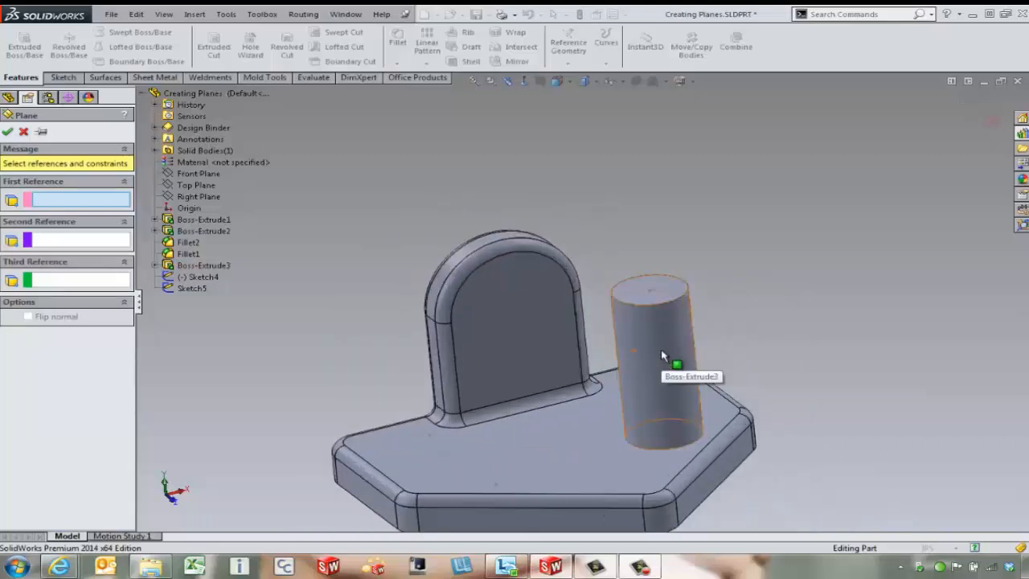
click(659, 354)
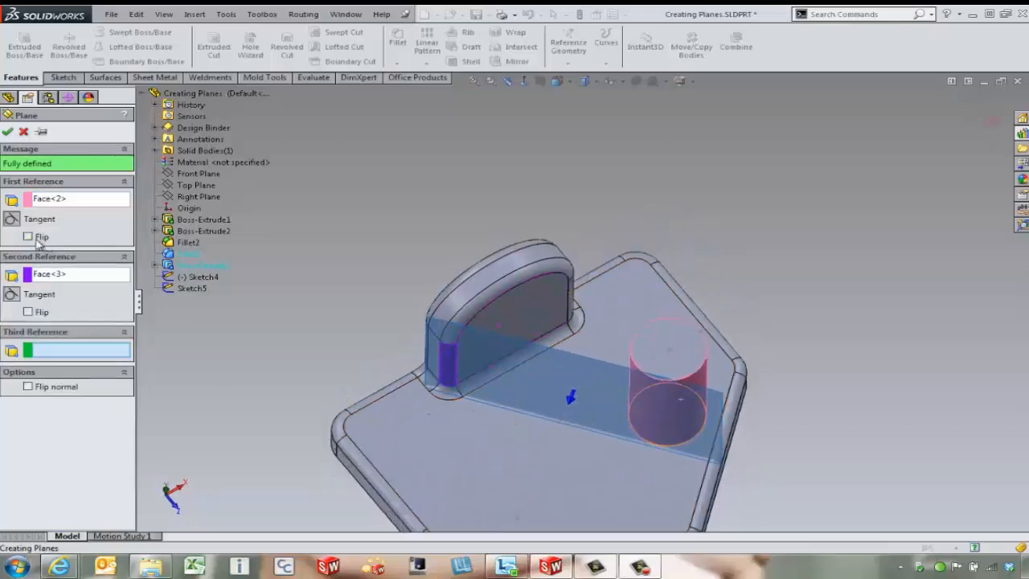
click(29, 237)
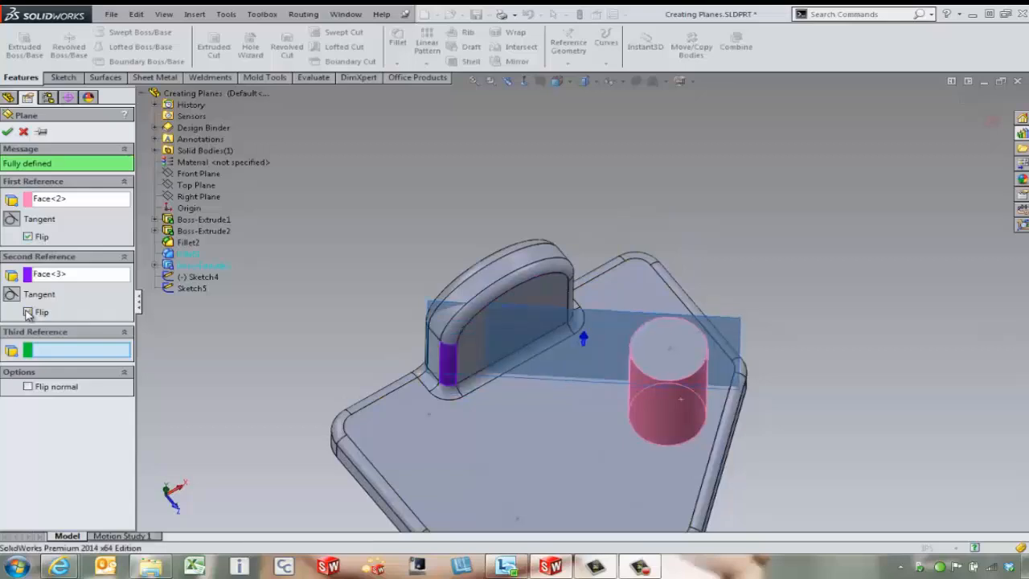
click(29, 312)
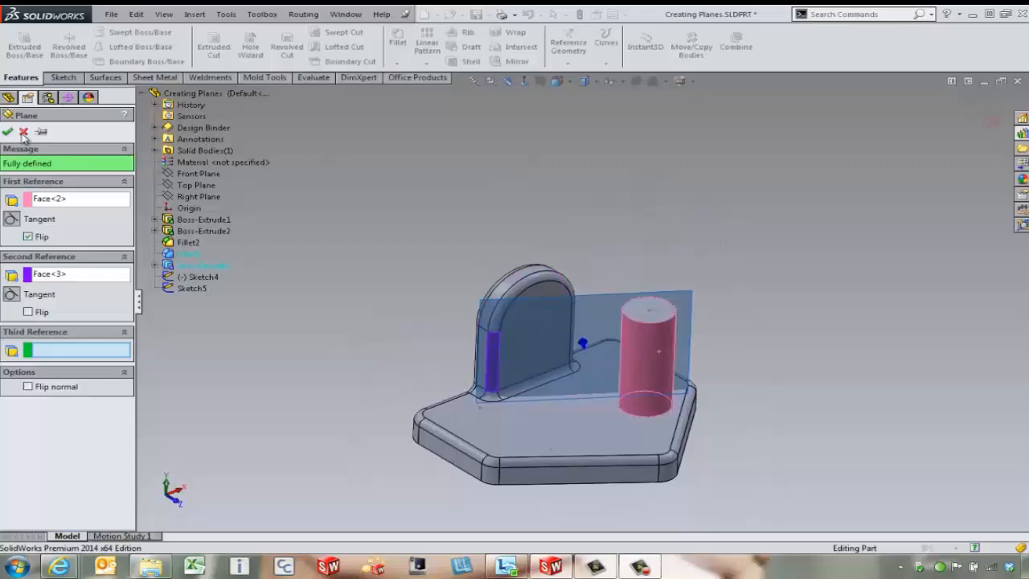
click(6, 132)
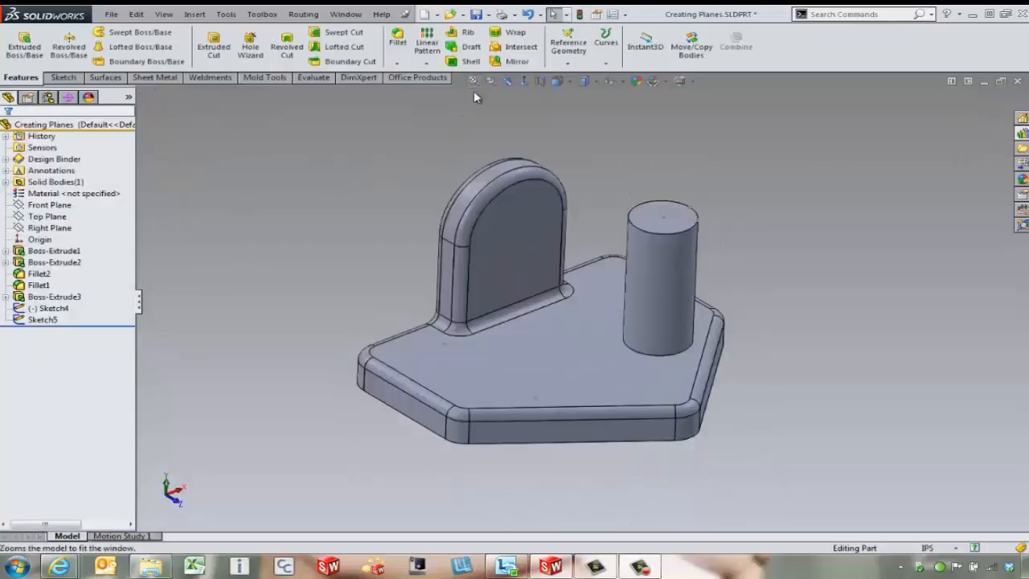